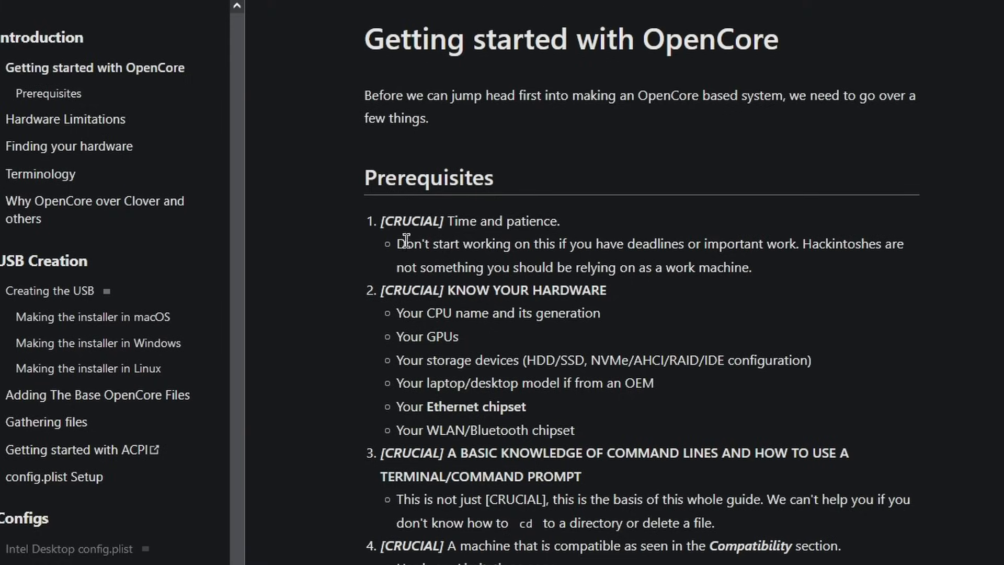
{"action": "mouse_move", "coordinate": [441, 338]}
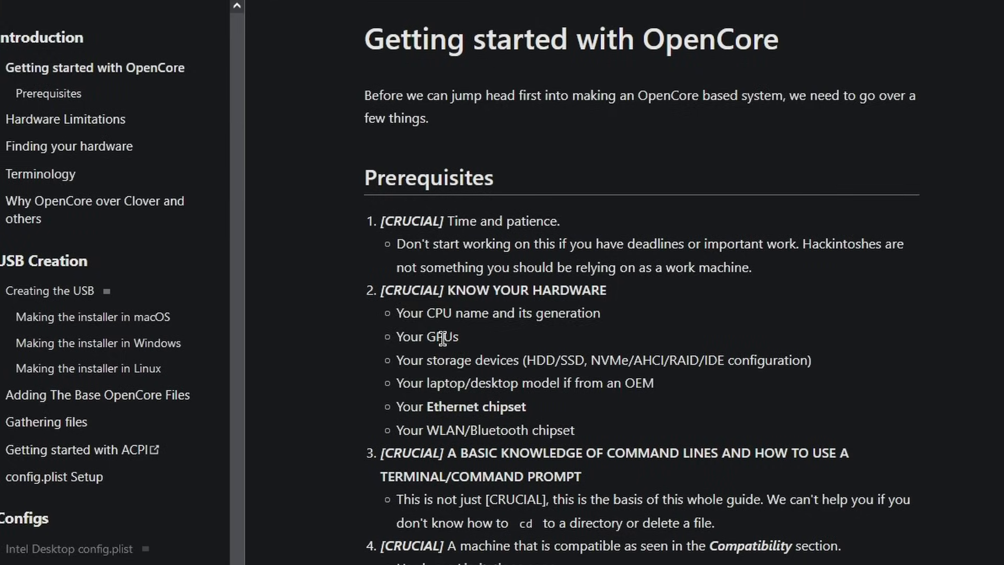
Go into gibMacOS-master's macOS Downloads for Catalina 10.15.7 (19H15) and launch PackAppWin.py.
{"action": "left_click", "coordinate": [319, 12]}
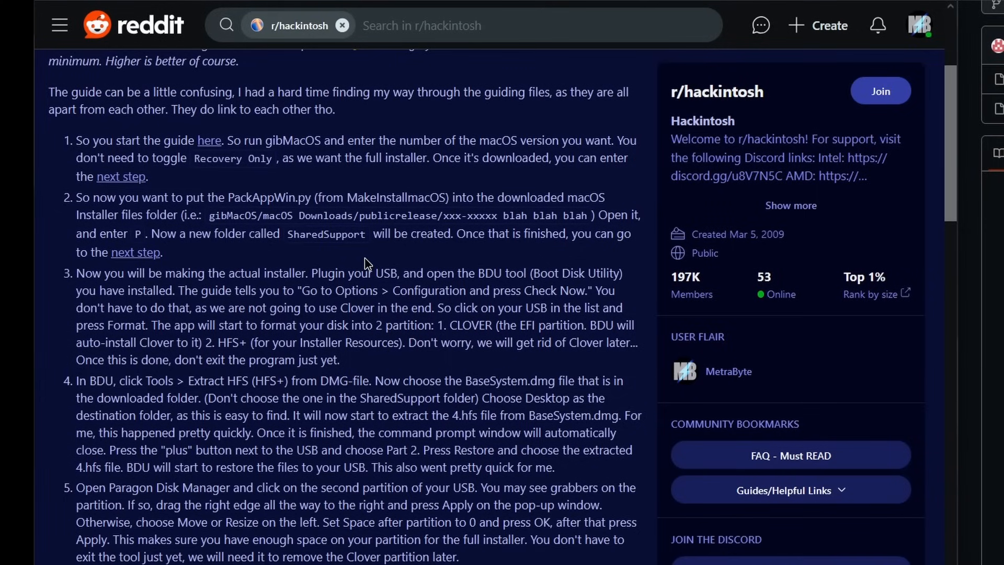
{"action": "mouse_move", "coordinate": [349, 290]}
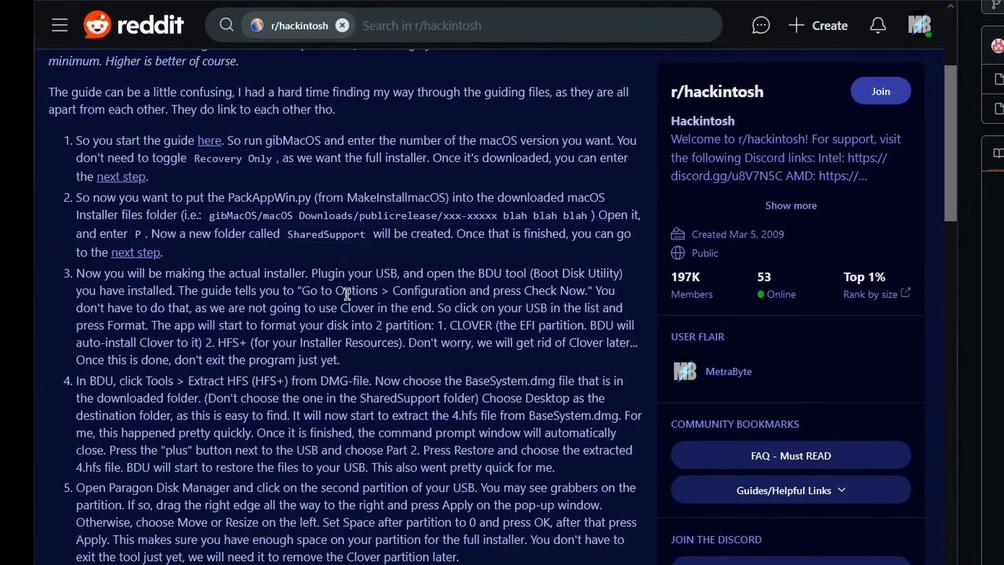
{"action": "scroll", "scroll_direction": "up", "scroll_amount": 3}
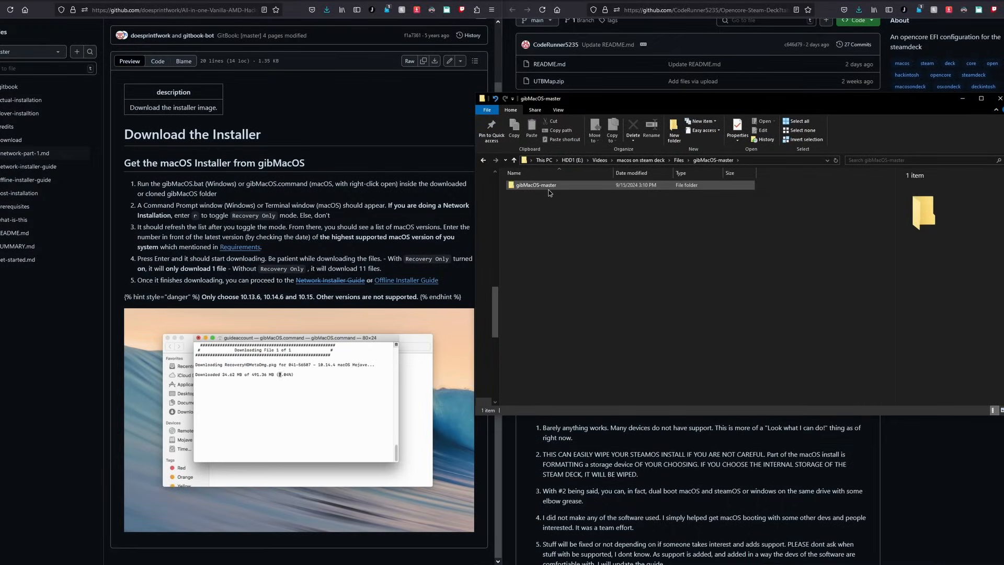
{"action": "double_click", "coordinate": [535, 185]}
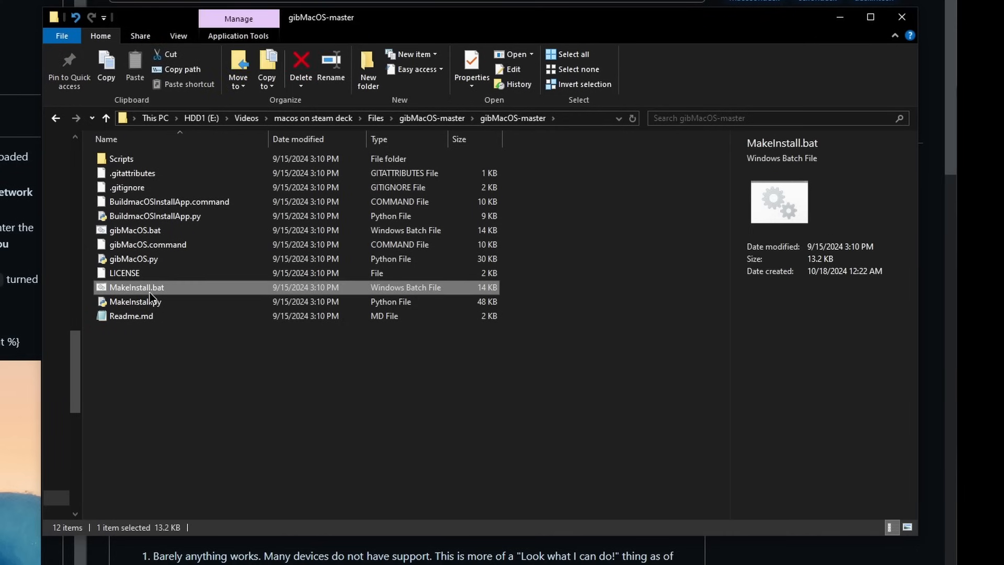
{"action": "double_click", "coordinate": [136, 287]}
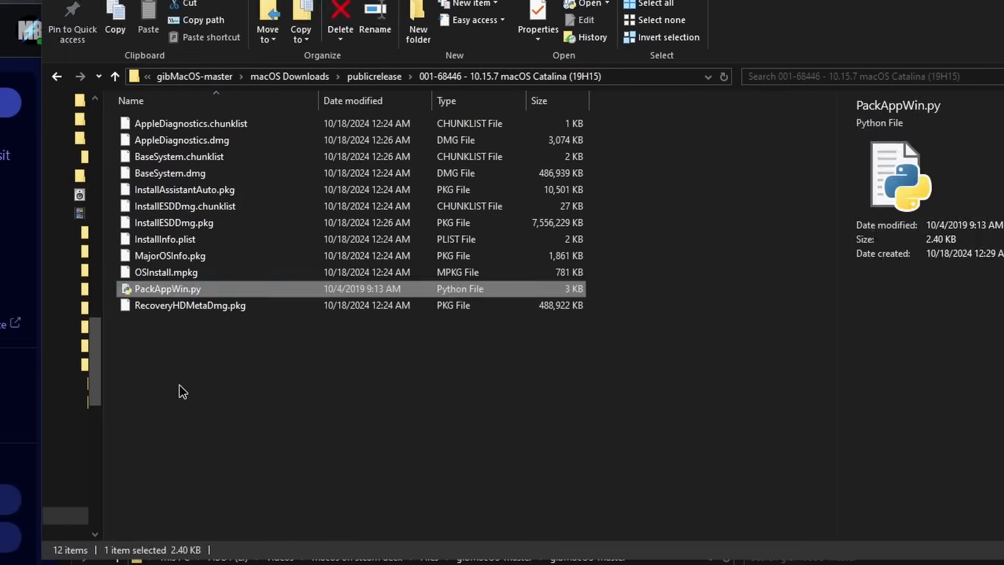
{"action": "double_click", "coordinate": [168, 288]}
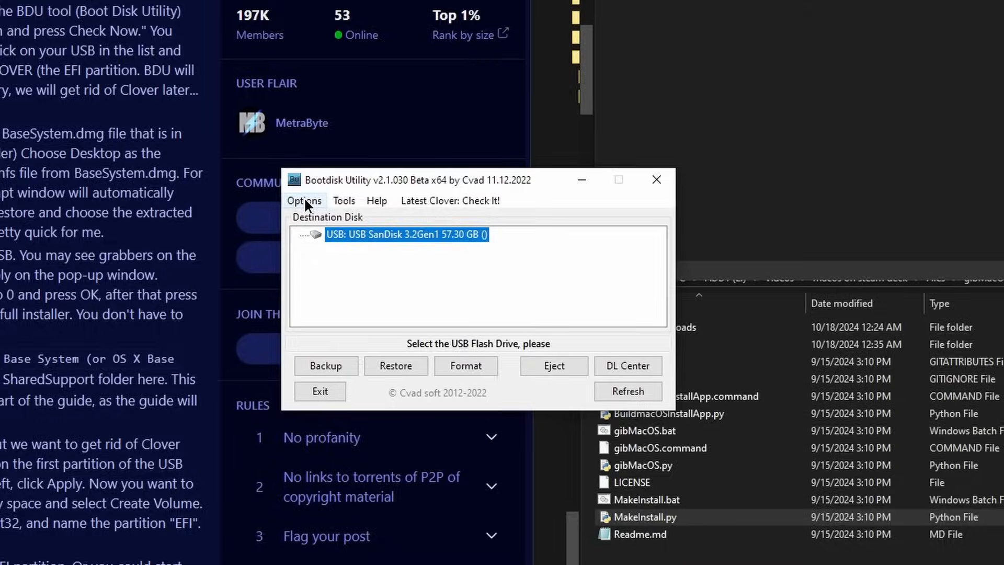
Use Options > Configuration and Format Disk on the SanDisk USB, selecting the 57.11 GB Part2.
{"action": "left_click", "coordinate": [305, 201]}
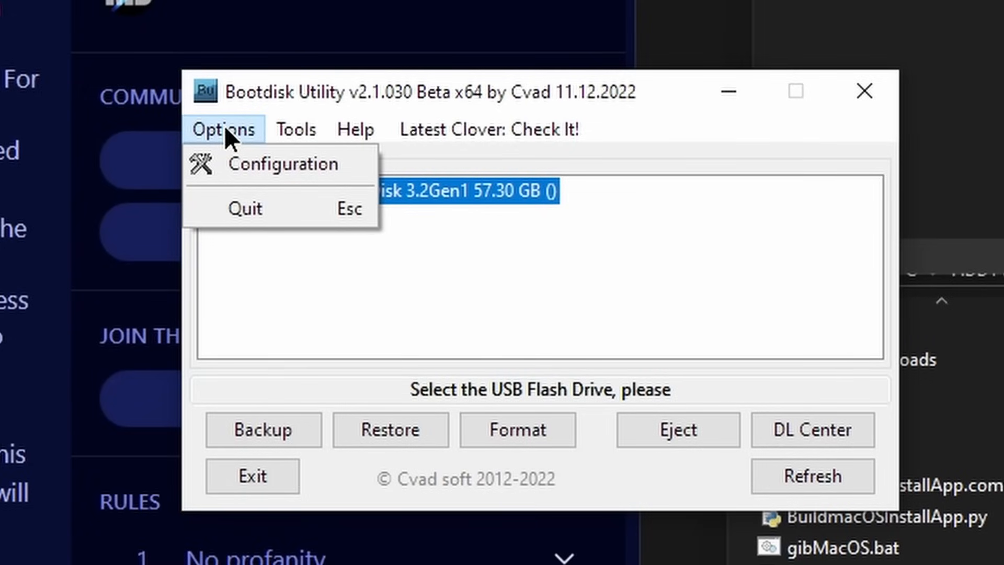
{"action": "left_click", "coordinate": [283, 164]}
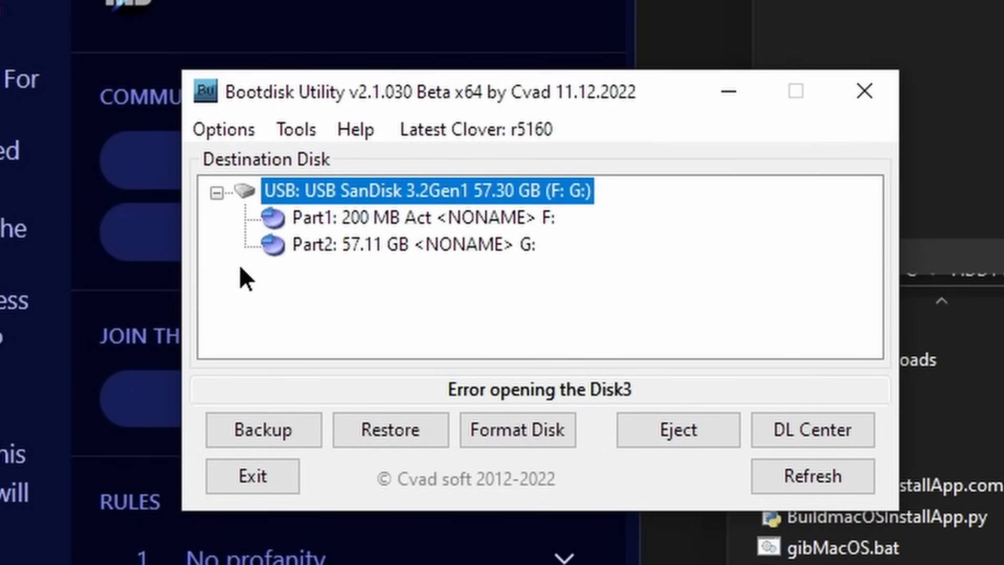
{"action": "mouse_move", "coordinate": [395, 267]}
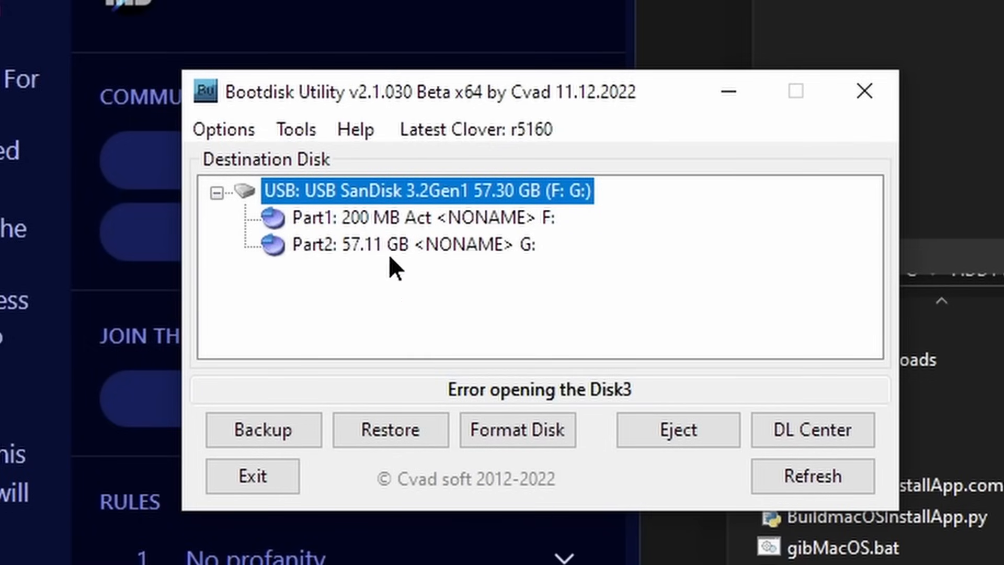
{"action": "left_click", "coordinate": [413, 244]}
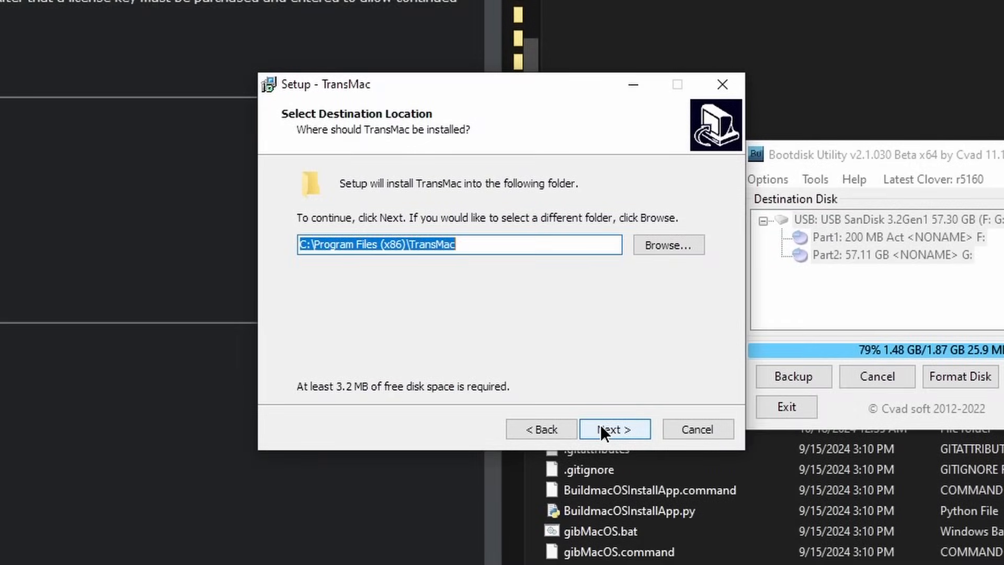
Keep C:\Program Files (x86)\TransMac as the install folder and finish the setup wizard.
{"action": "left_click", "coordinate": [612, 429]}
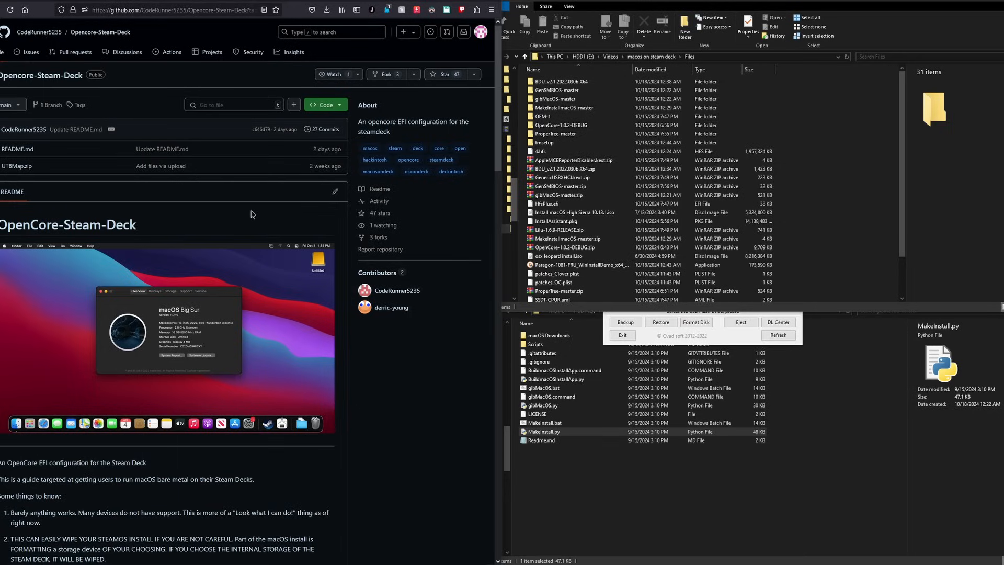
Arrange EFI/OC on ROOT USB with ACPI, Drivers, OpenCore.efi and Lilu, VirtualSMC, USBToolBox, UTBMap, GenericUSBXHCI kexts.
{"action": "scroll", "scroll_direction": "down", "scroll_amount": 3}
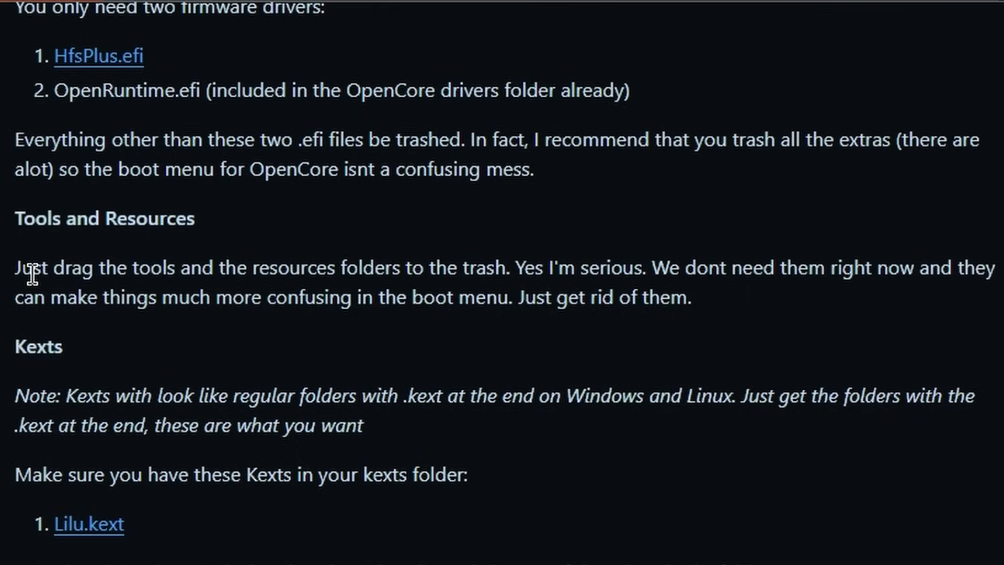
{"action": "mouse_move", "coordinate": [306, 298]}
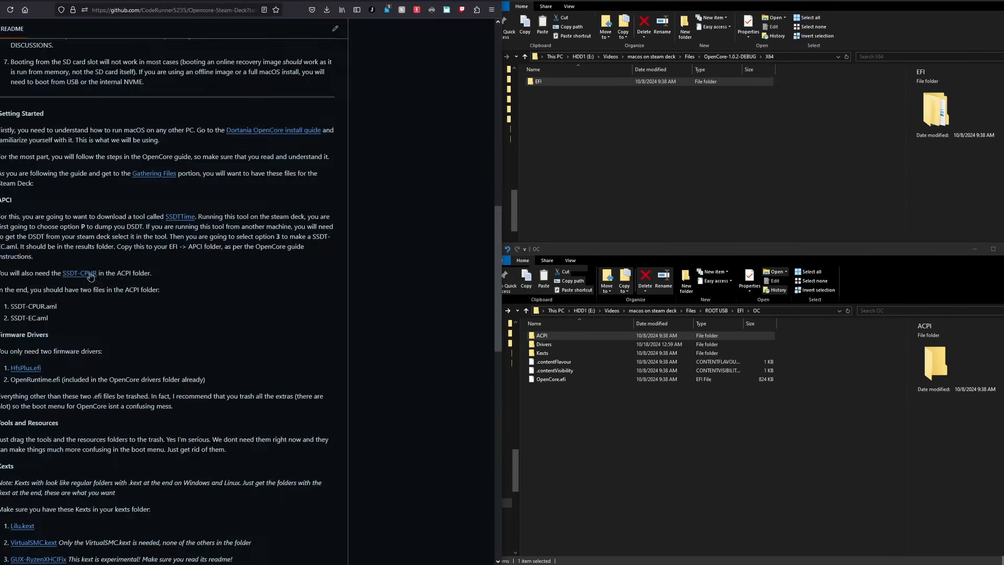
{"action": "left_click", "coordinate": [326, 10]}
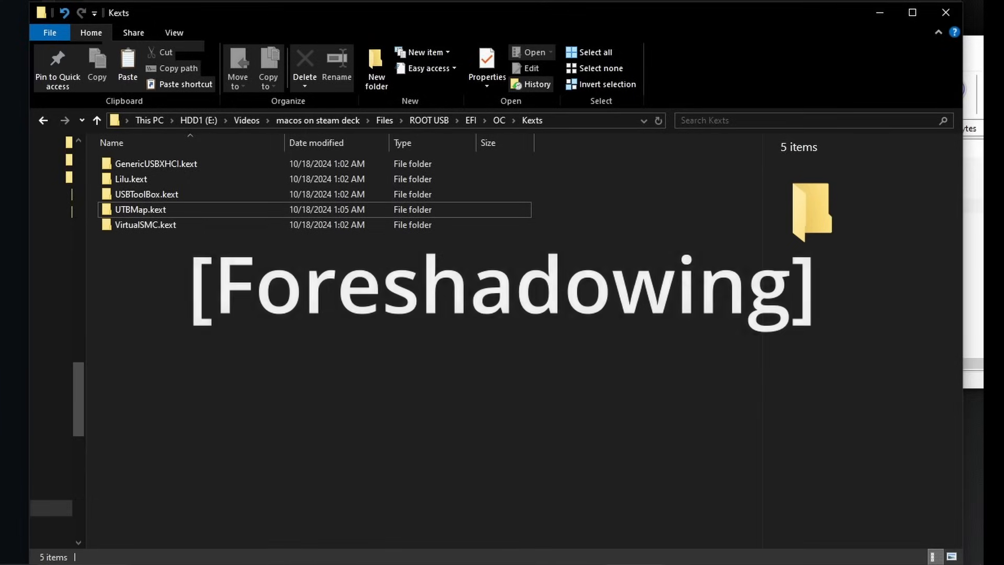
{"action": "left_click", "coordinate": [471, 121]}
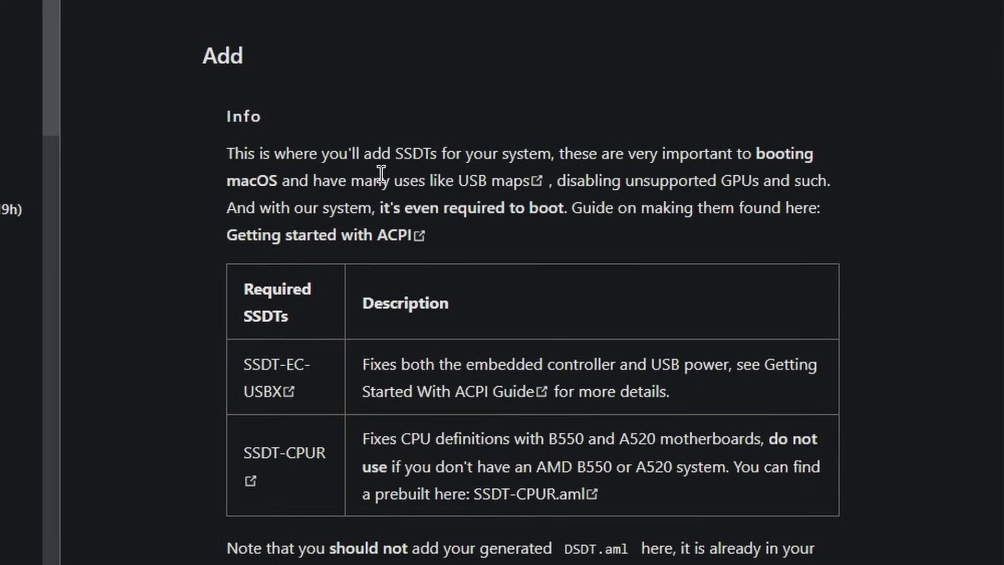
{"action": "scroll", "scroll_direction": "down", "scroll_amount": 3}
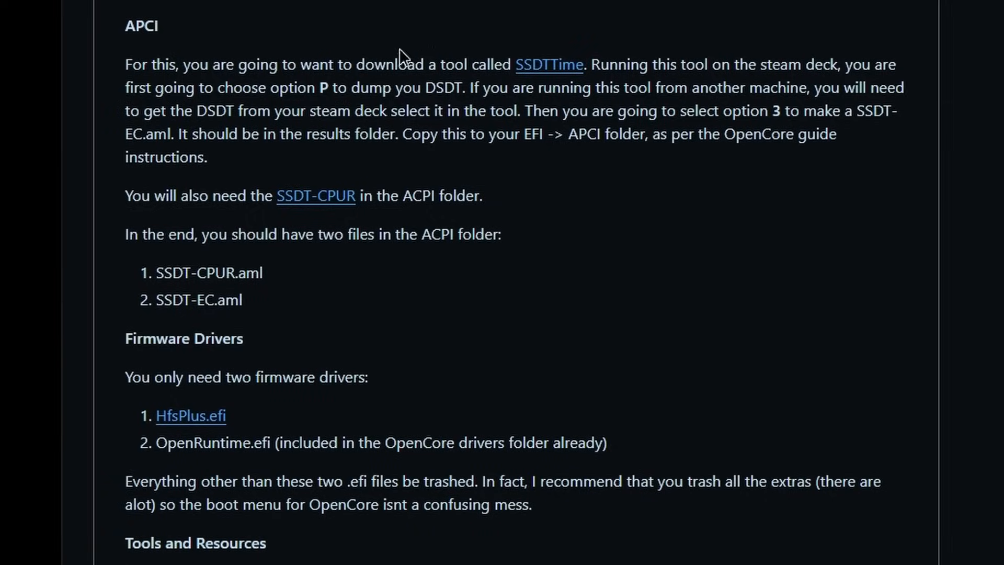
{"action": "mouse_move", "coordinate": [533, 38]}
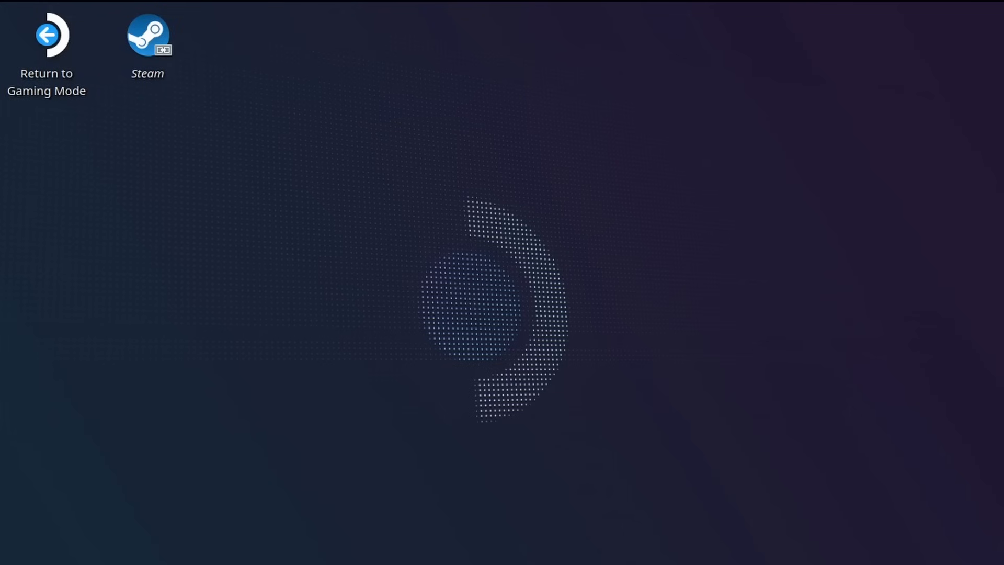
{"action": "mouse_move", "coordinate": [857, 85]}
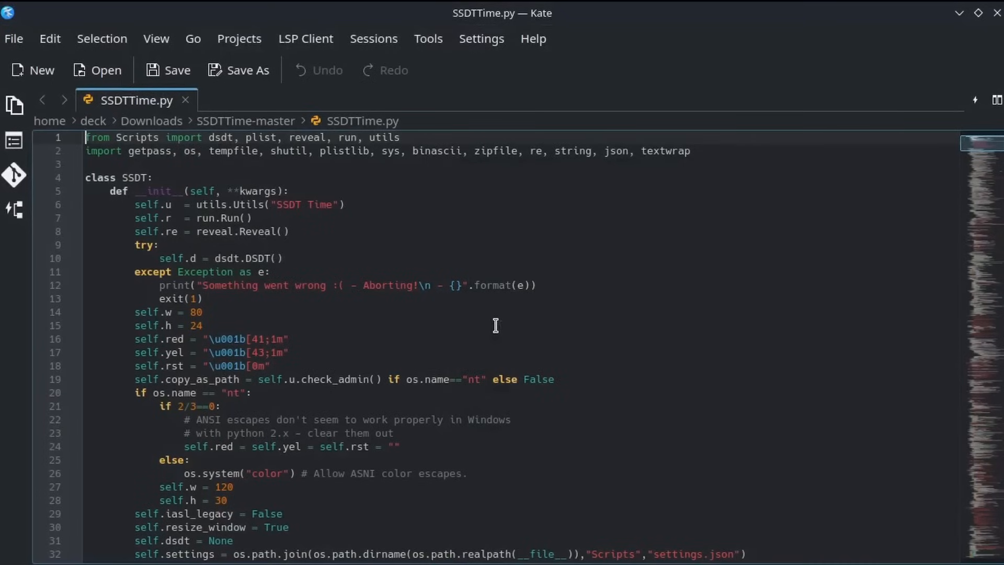
Read through the SSDTTime.py code from Downloads/SSDTTime-master in Kate.
{"action": "scroll", "scroll_direction": "down", "scroll_amount": 3}
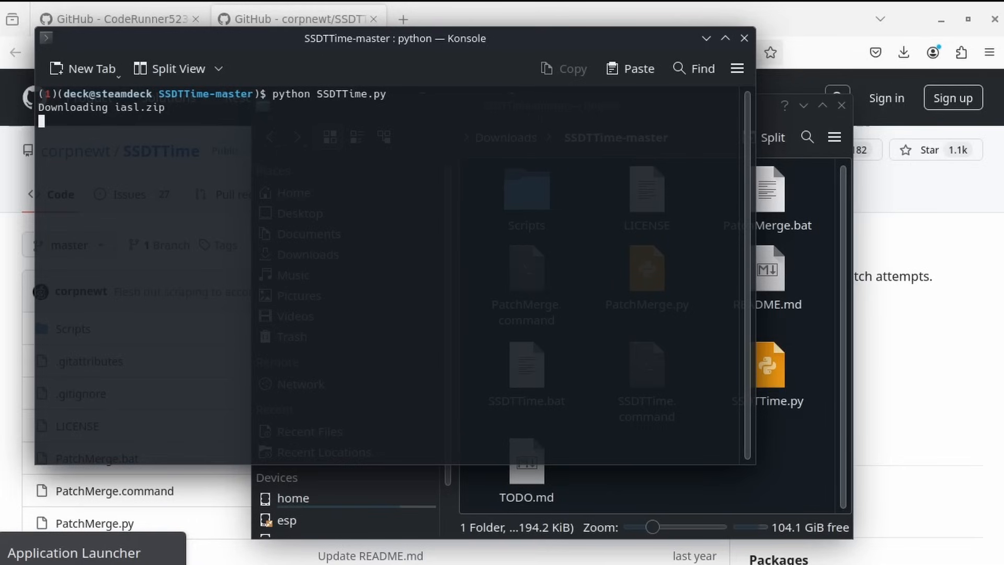
Start a terminal in the SSDTTime-master folder and run python SSDTTime.py to dump the ACPI tables.
{"action": "left_click", "coordinate": [882, 54]}
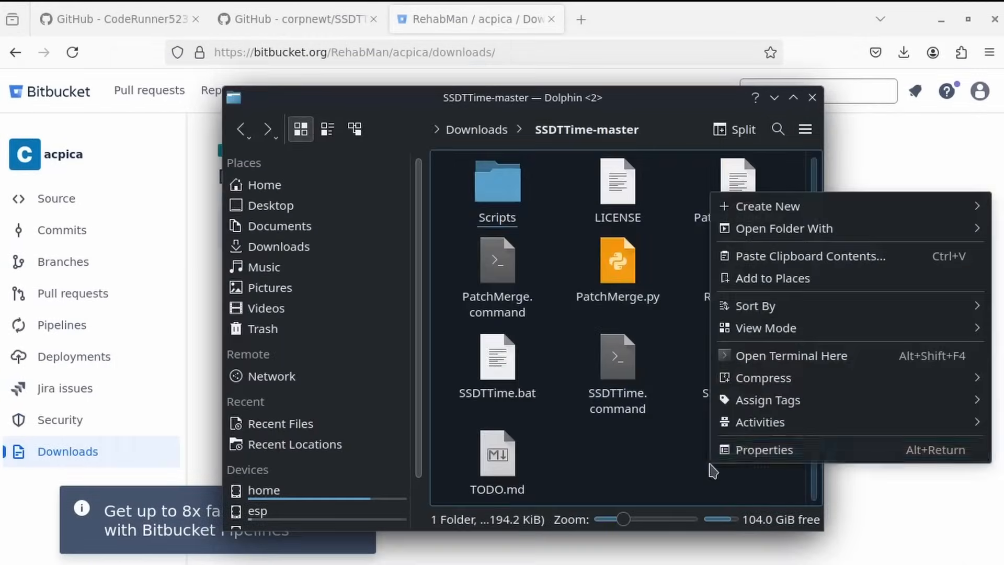
{"action": "left_click", "coordinate": [791, 356]}
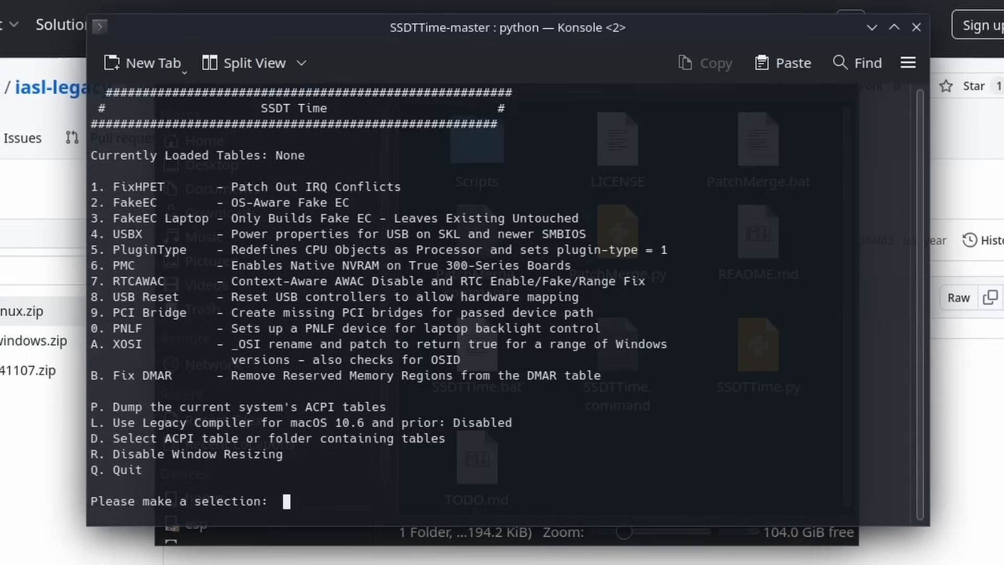
{"action": "mouse_move", "coordinate": [357, 10]}
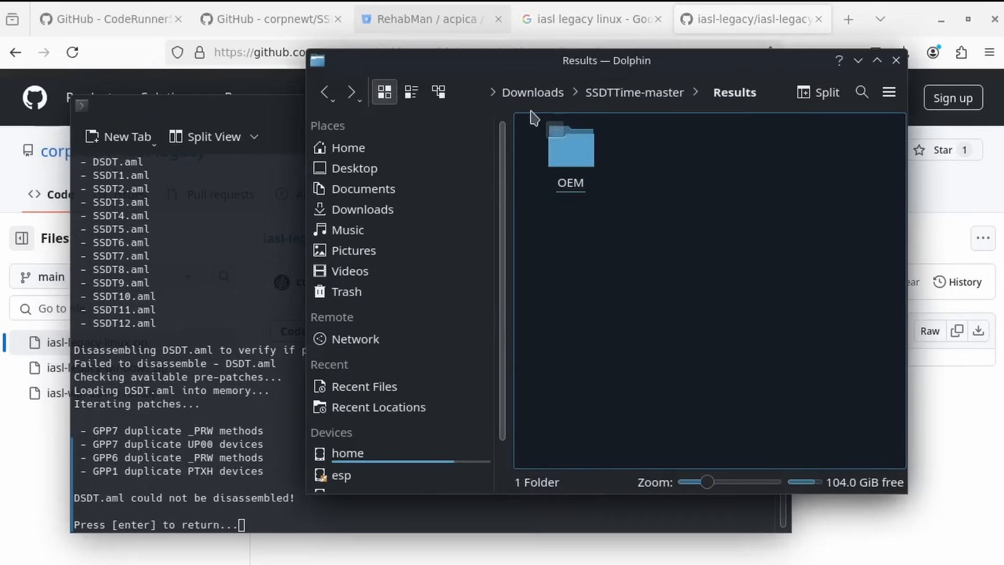
Browse the 31 dumped ACPI tables in the Results/OEM folder in Dolphin.
{"action": "double_click", "coordinate": [569, 146]}
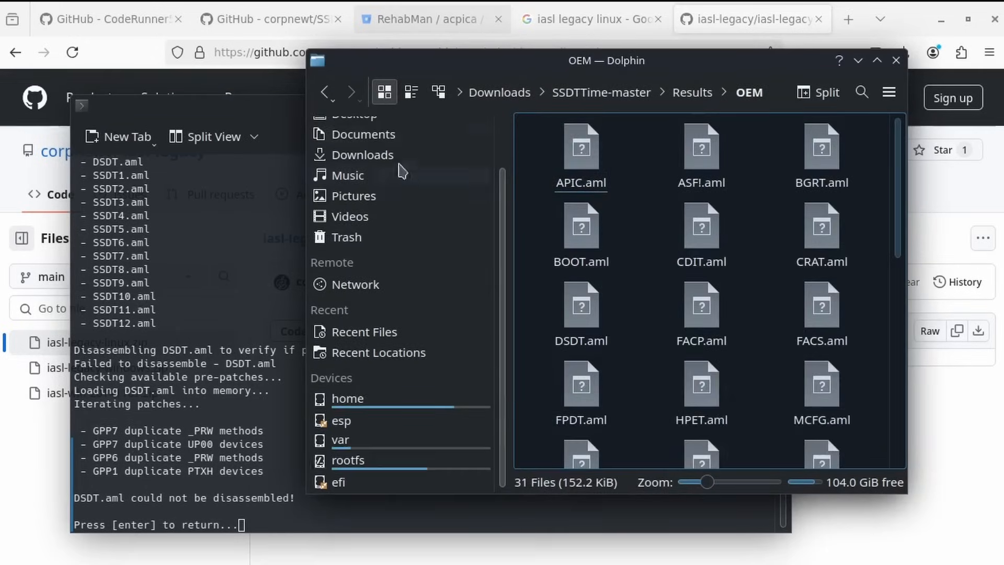
{"action": "scroll", "scroll_direction": "down", "scroll_amount": 3}
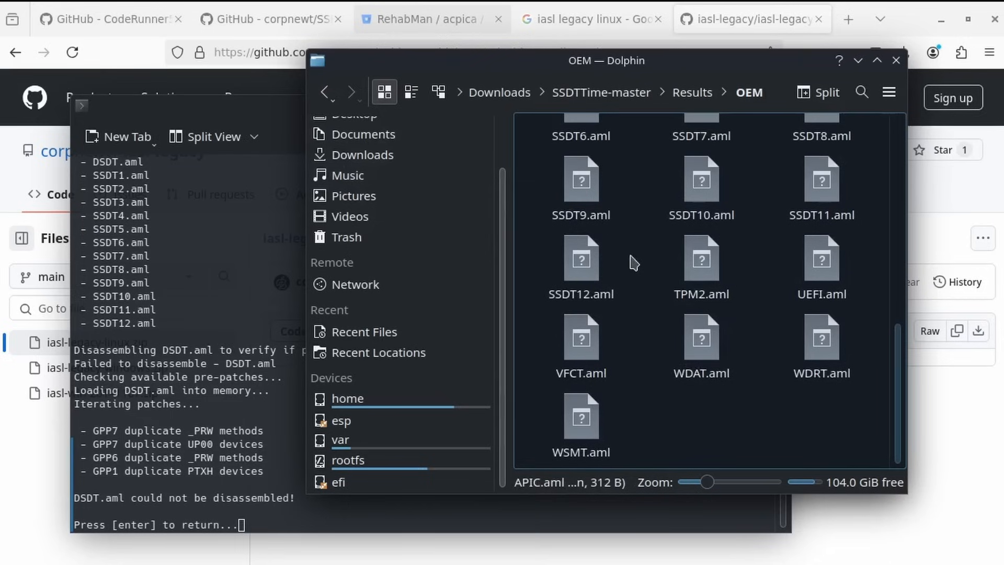
{"action": "scroll", "scroll_direction": "up", "scroll_amount": 3}
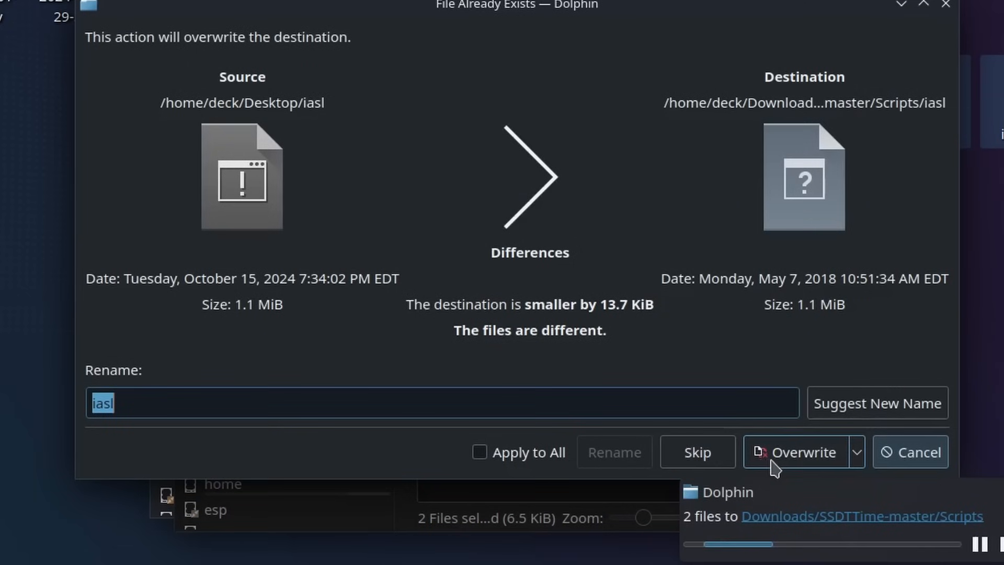
Overwrite the old iasl files in SSDTTime-master/Scripts, then choose option 3 in SSDTTime.
{"action": "left_click", "coordinate": [797, 452]}
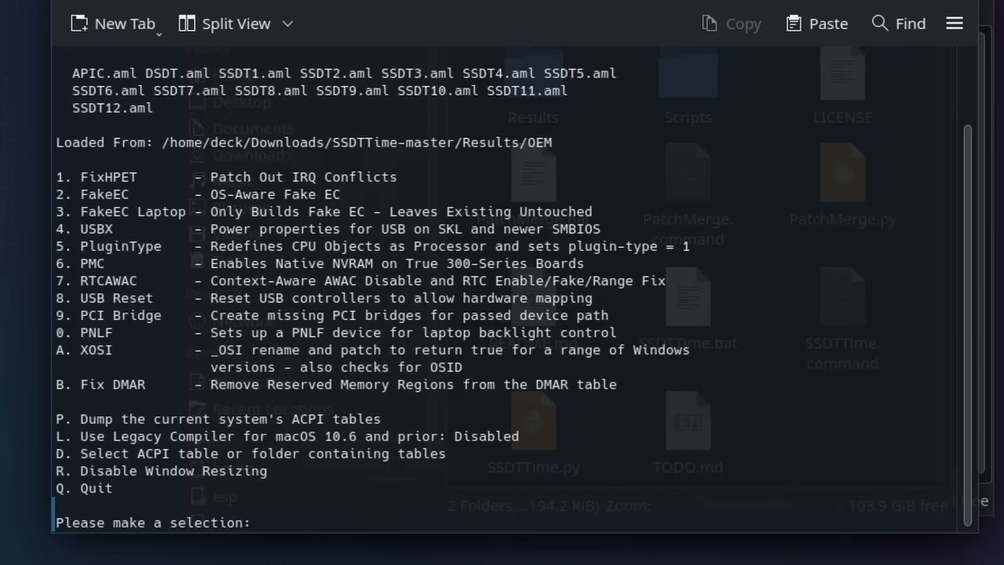
{"action": "type", "text": "3"}
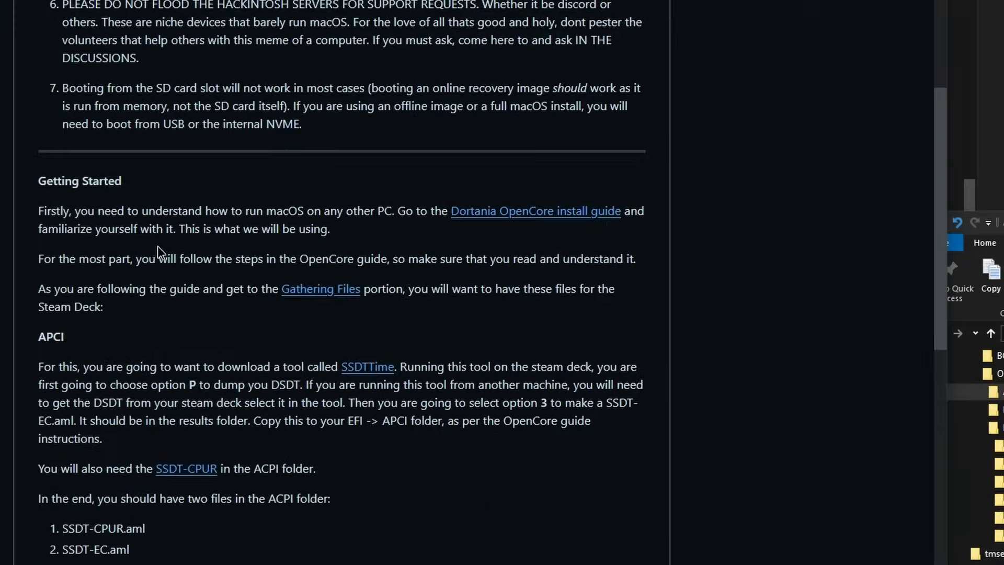
Work through config.plist's Kernel Quirks and add vsmcgen=1 to the NVRAM boot-args.
{"action": "scroll", "scroll_direction": "down", "scroll_amount": 3}
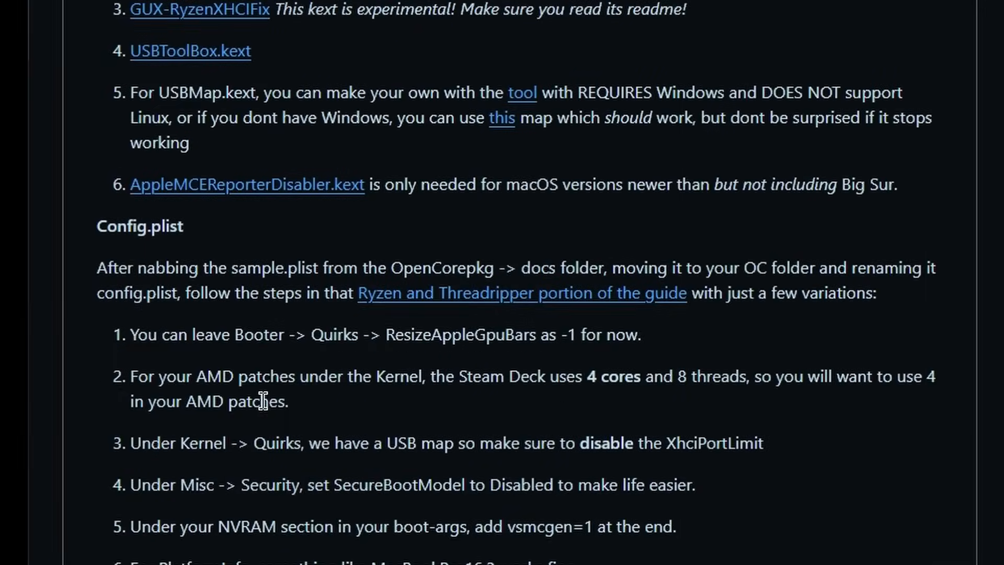
{"action": "scroll", "scroll_direction": "down", "scroll_amount": 3}
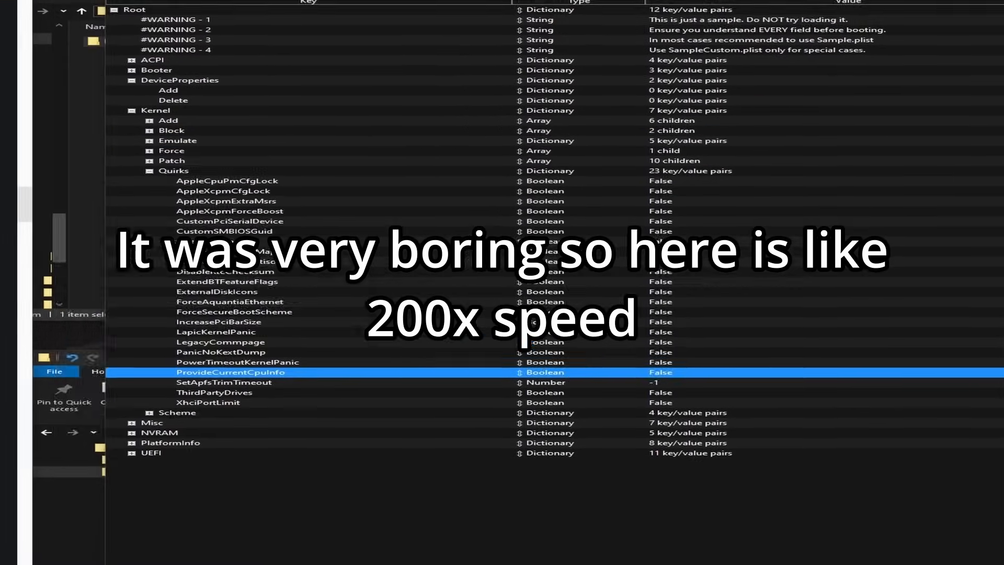
{"action": "scroll", "scroll_direction": "down", "scroll_amount": 3}
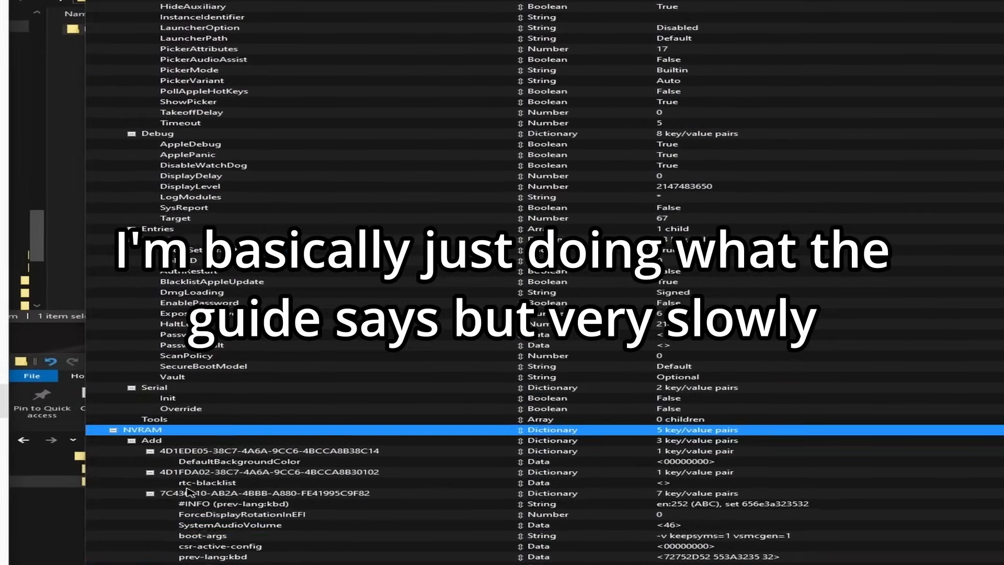
{"action": "left_click", "coordinate": [544, 22]}
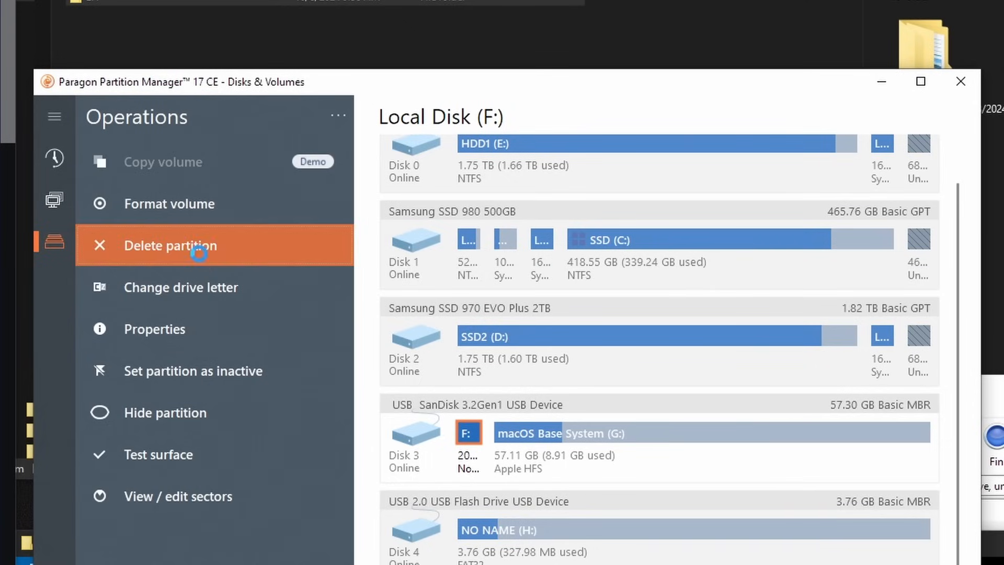
Delete the SanDisk USB's F: first partition, leaving 28.07 GB unallocated, and check the EFI folder.
{"action": "left_click", "coordinate": [169, 245]}
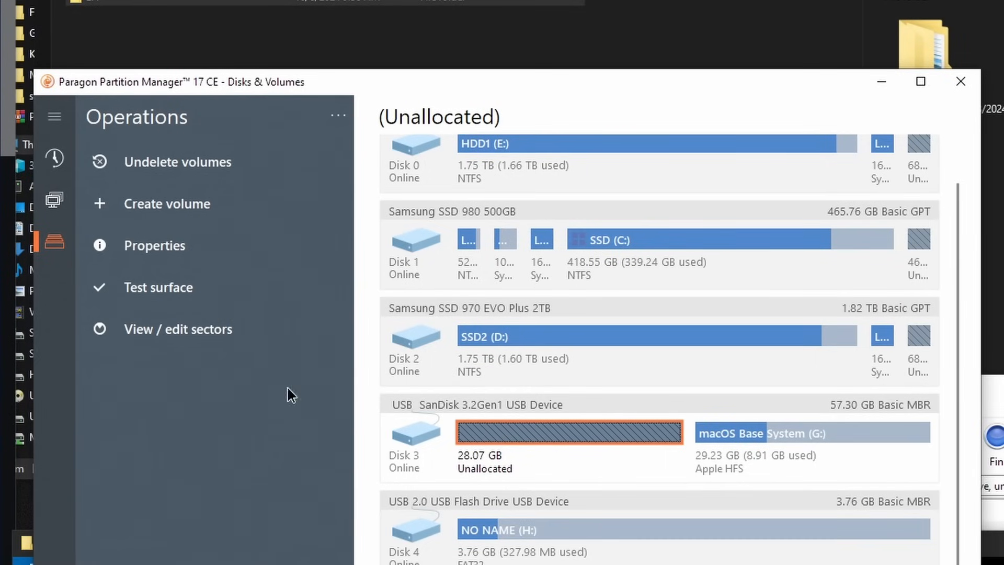
{"action": "left_click", "coordinate": [569, 431]}
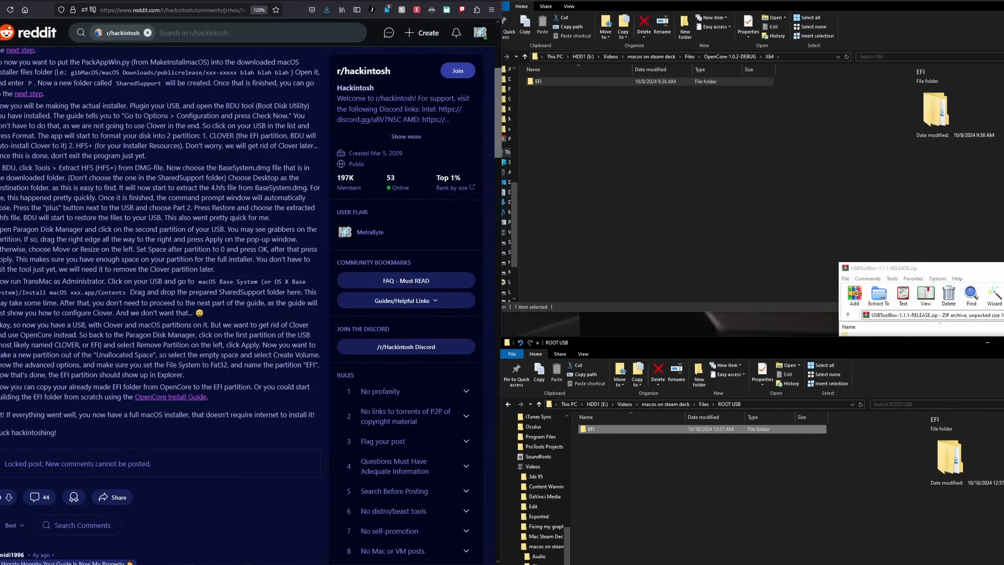
{"action": "left_click", "coordinate": [170, 396]}
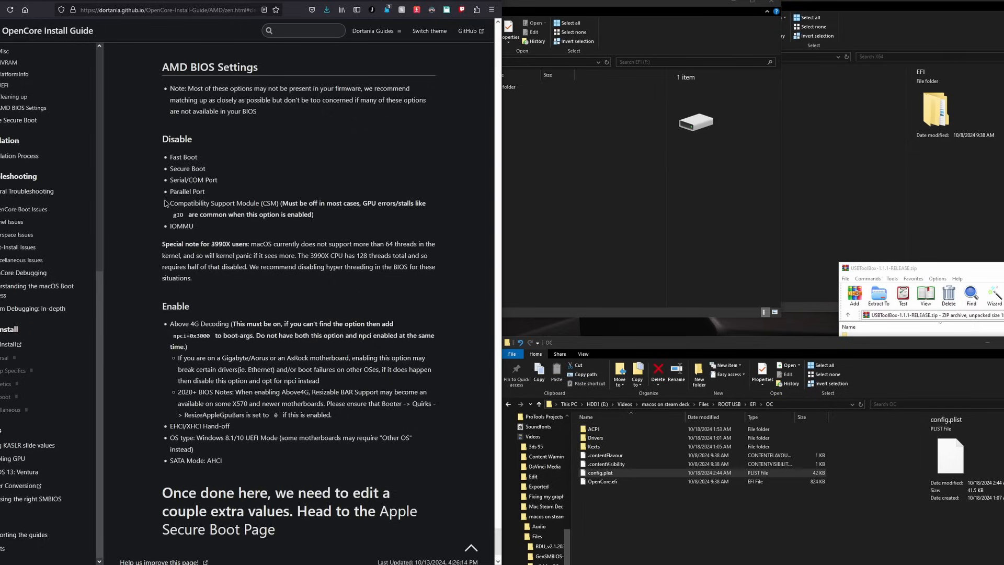